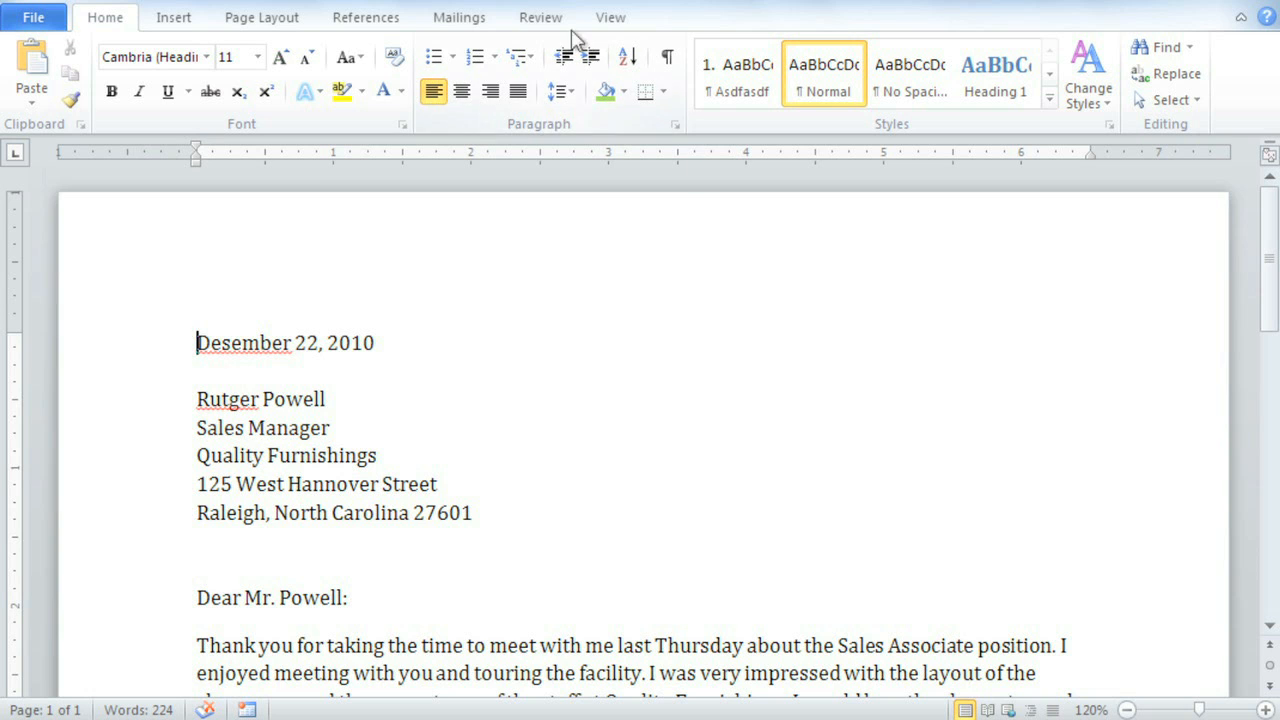
Run Spelling & Grammar from the Review ribbon, flagging "Desember" first
left_click(540, 16)
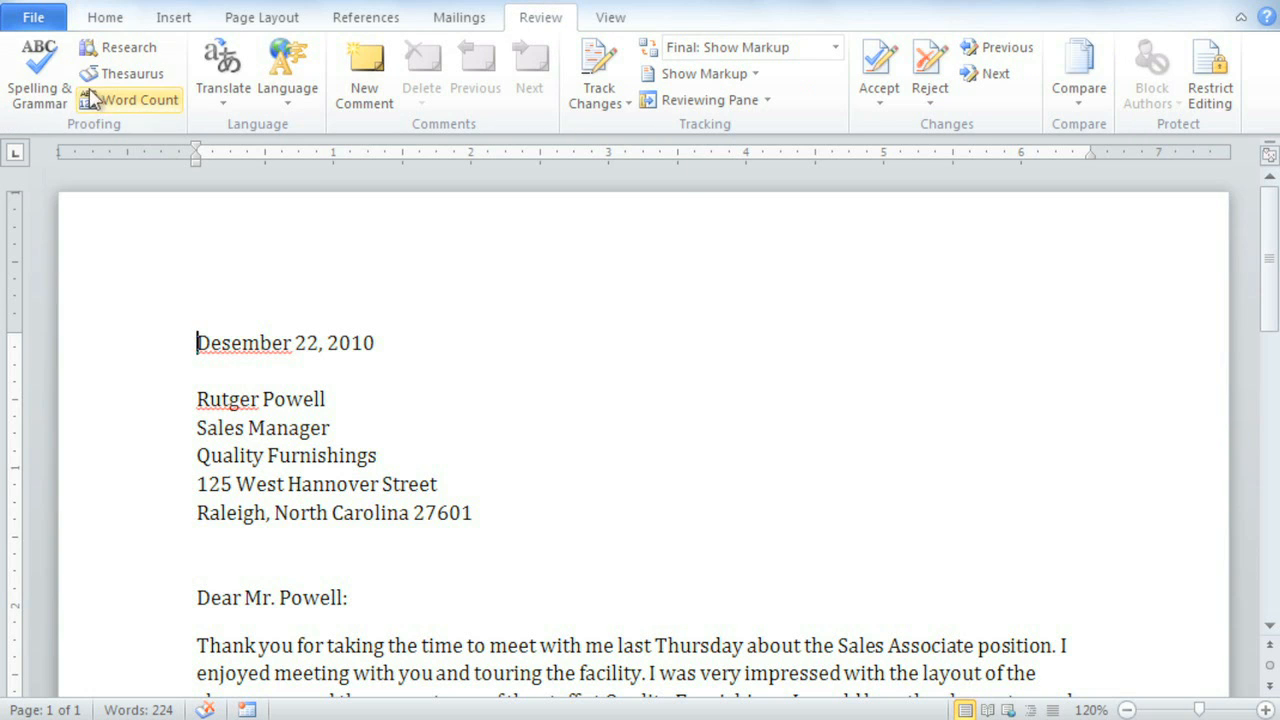
left_click(38, 70)
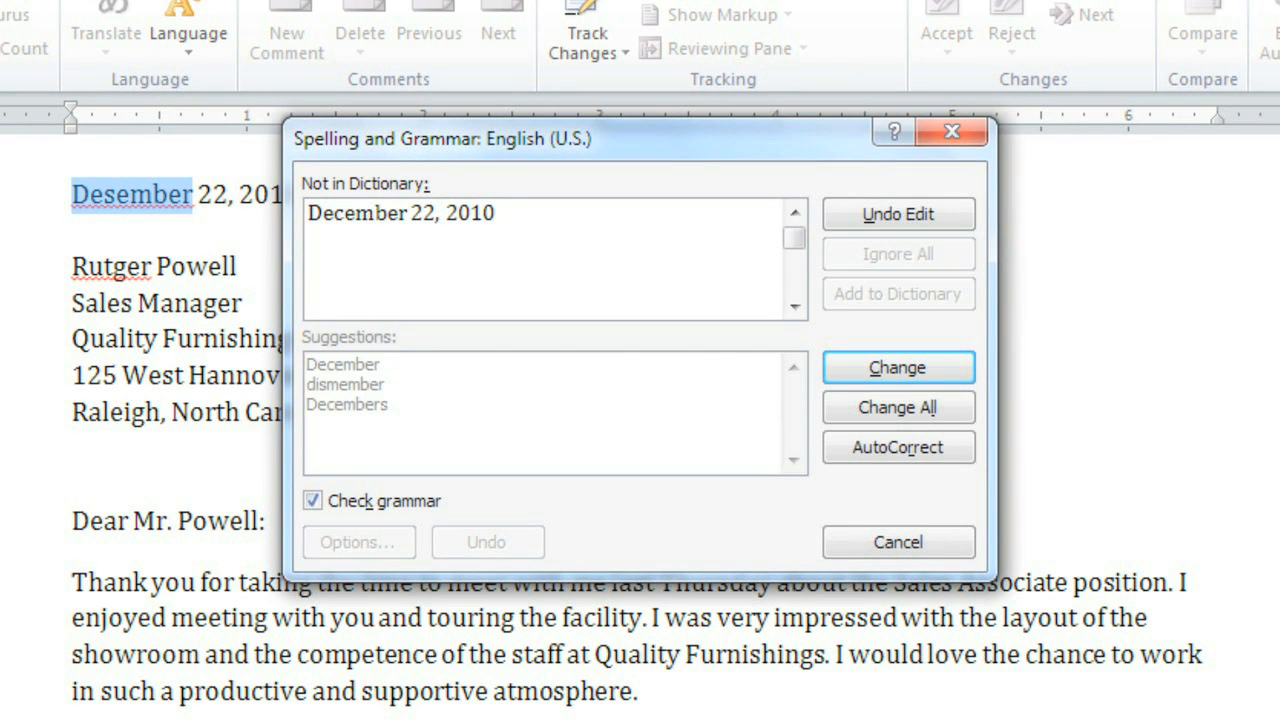
mouse_move(838, 374)
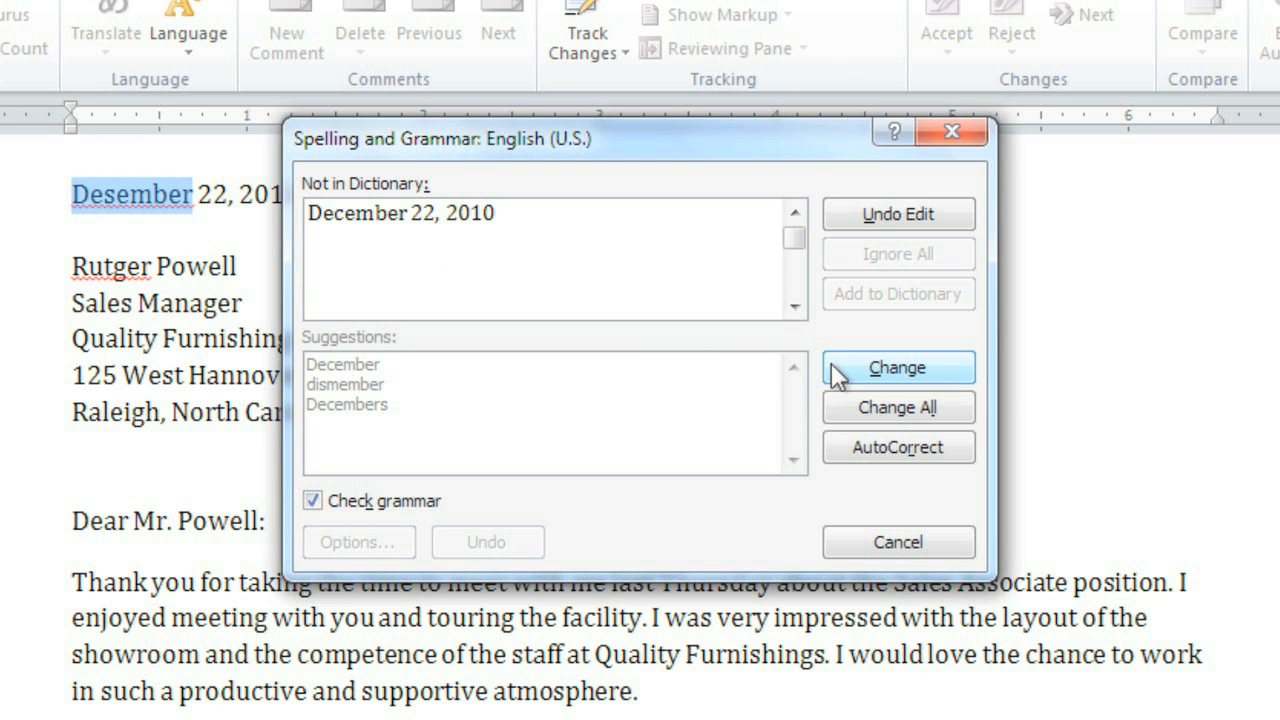
Change "Desember" to December, then add the name Rutger to the dictionary
left_click(896, 368)
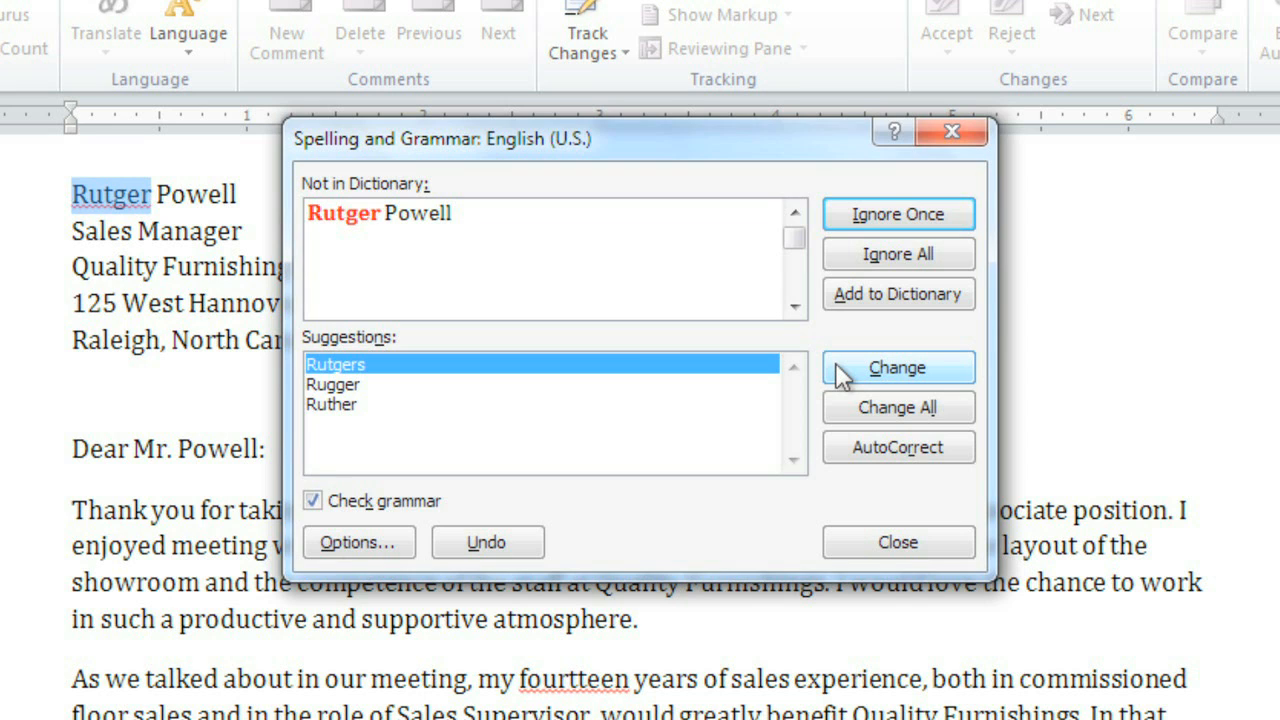
left_click(382, 212)
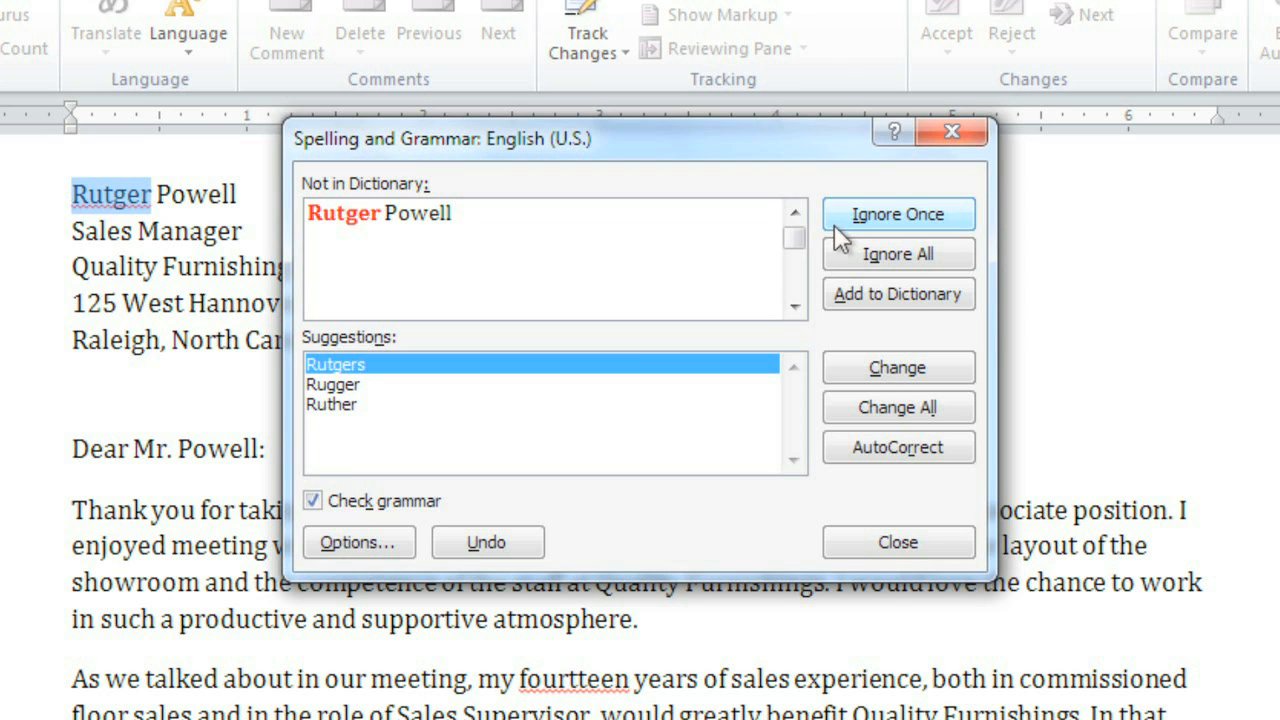
mouse_move(844, 260)
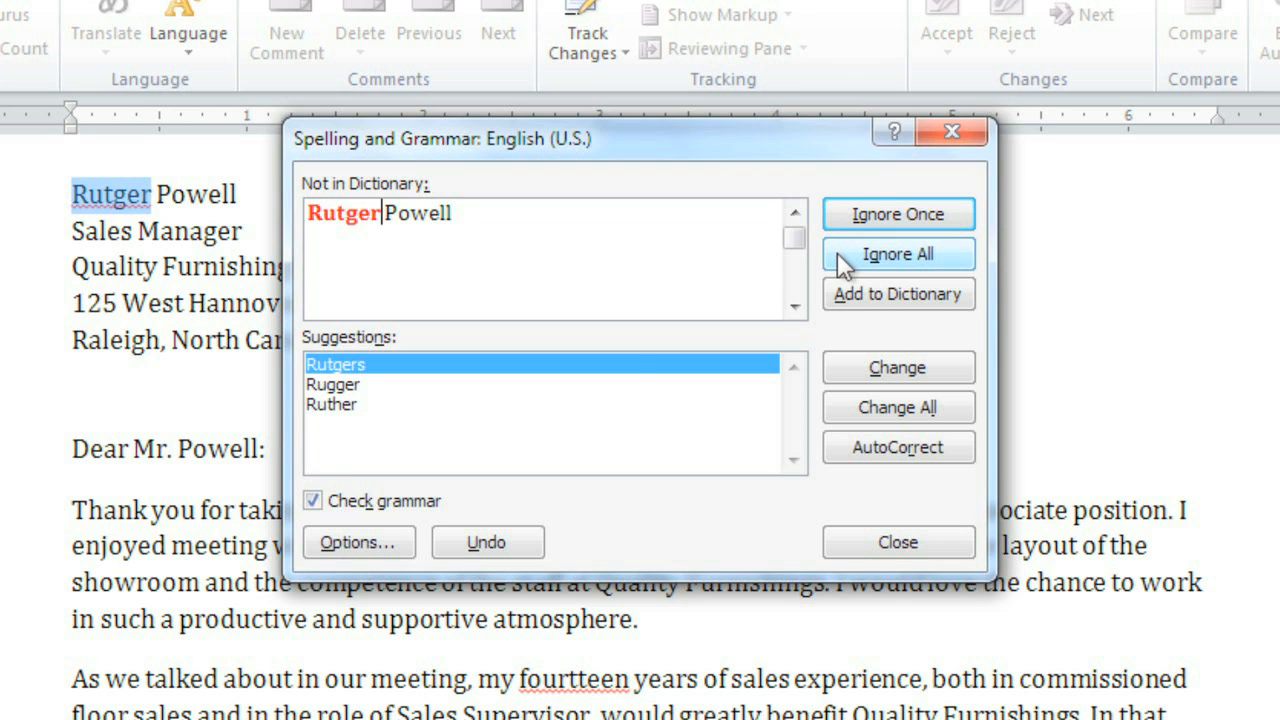
mouse_move(840, 290)
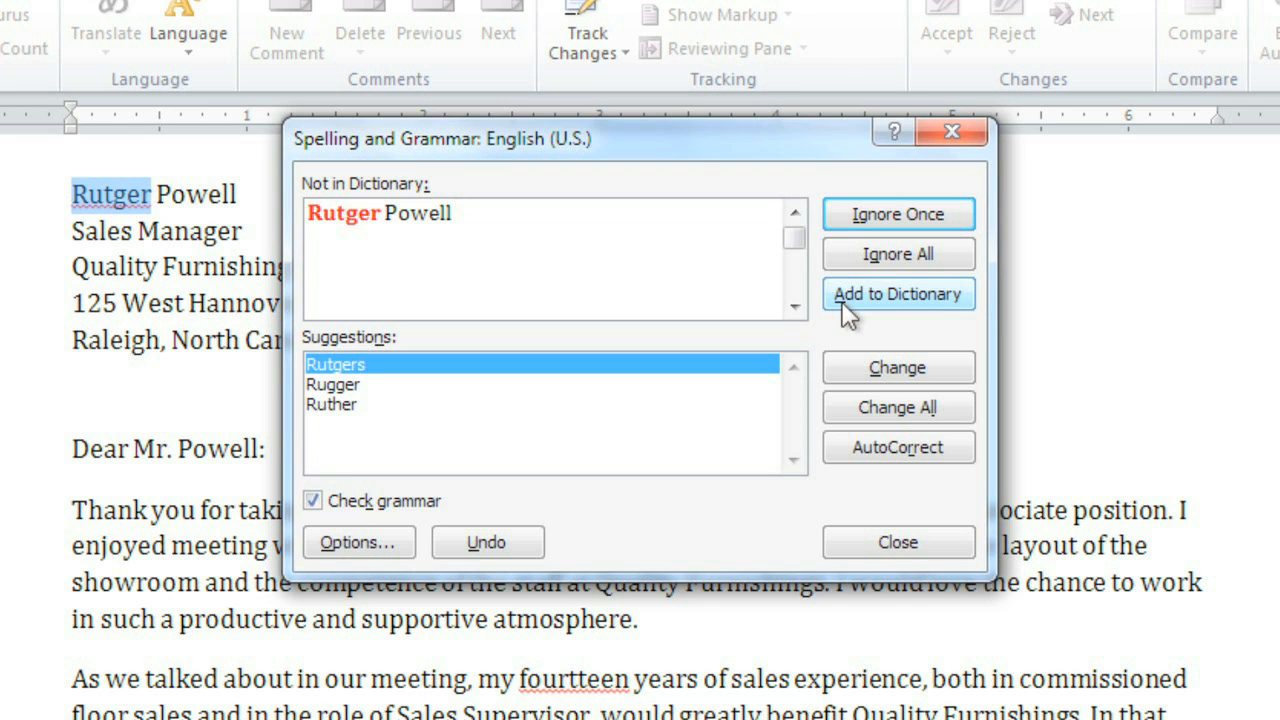
left_click(896, 292)
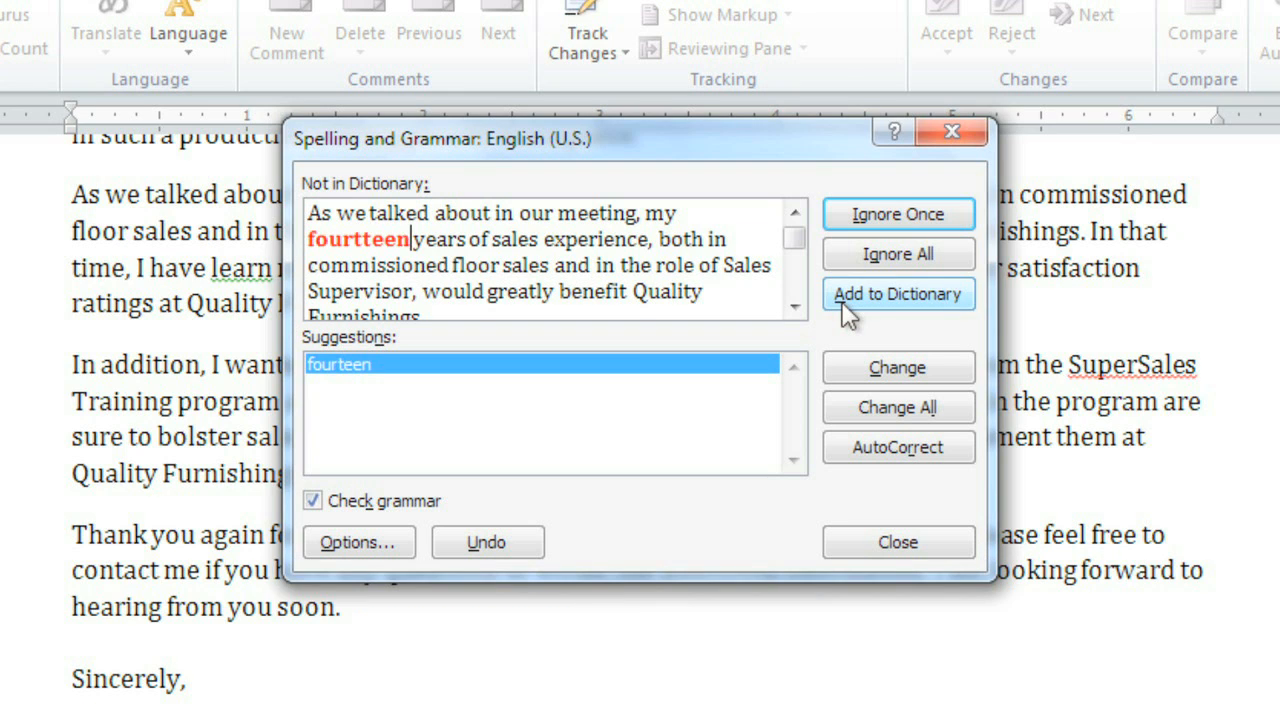
mouse_move(862, 492)
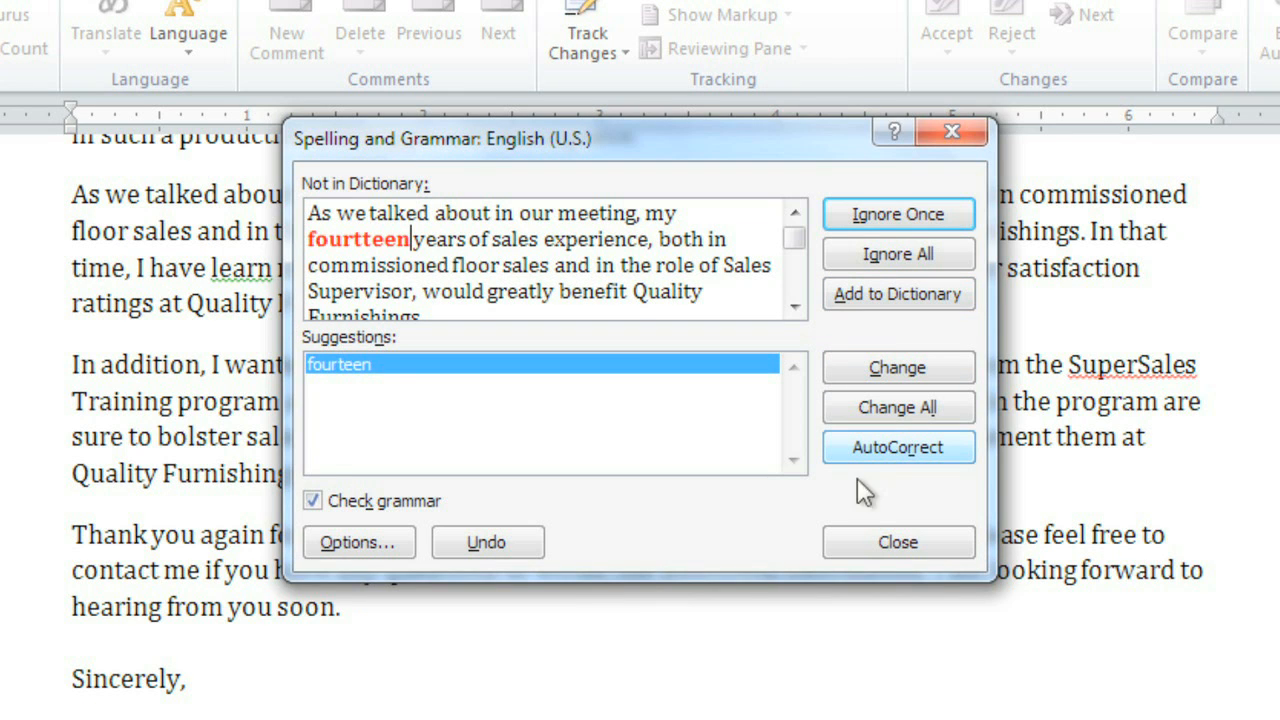
Close the checker, leaving "fourtteen," "no" and "learn" still underlined in the letter
left_click(896, 542)
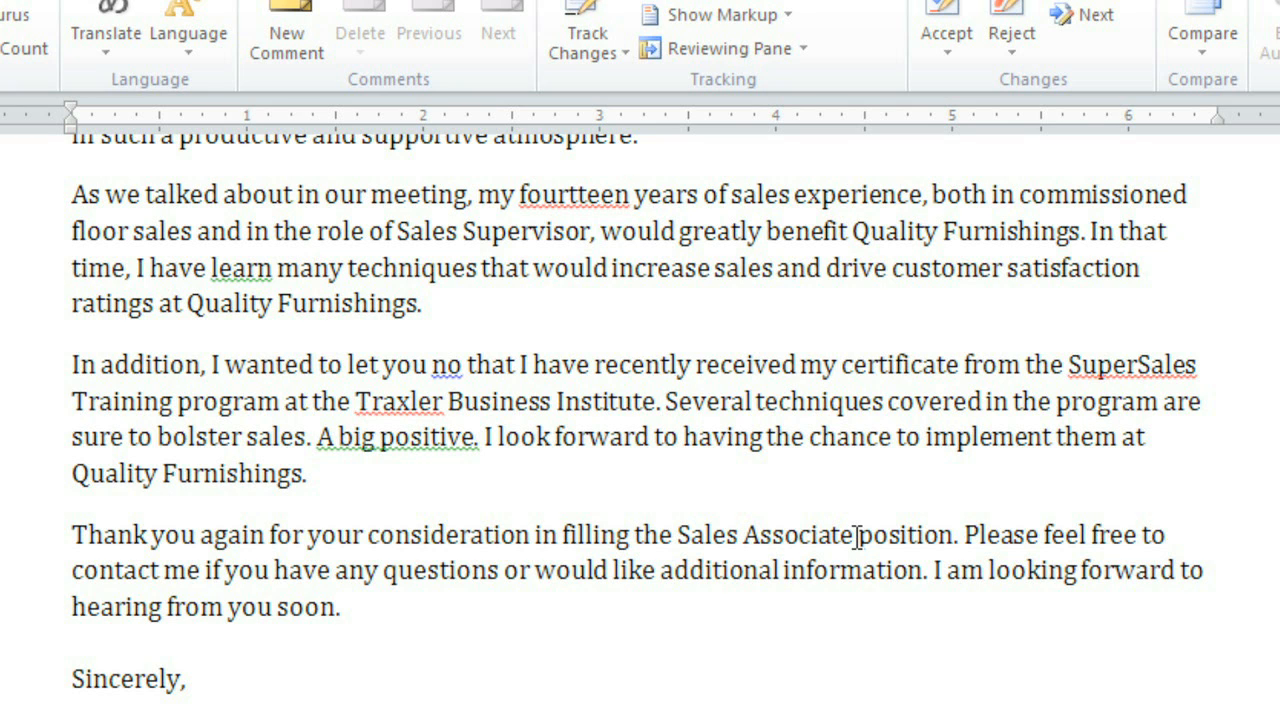
left_click(632, 194)
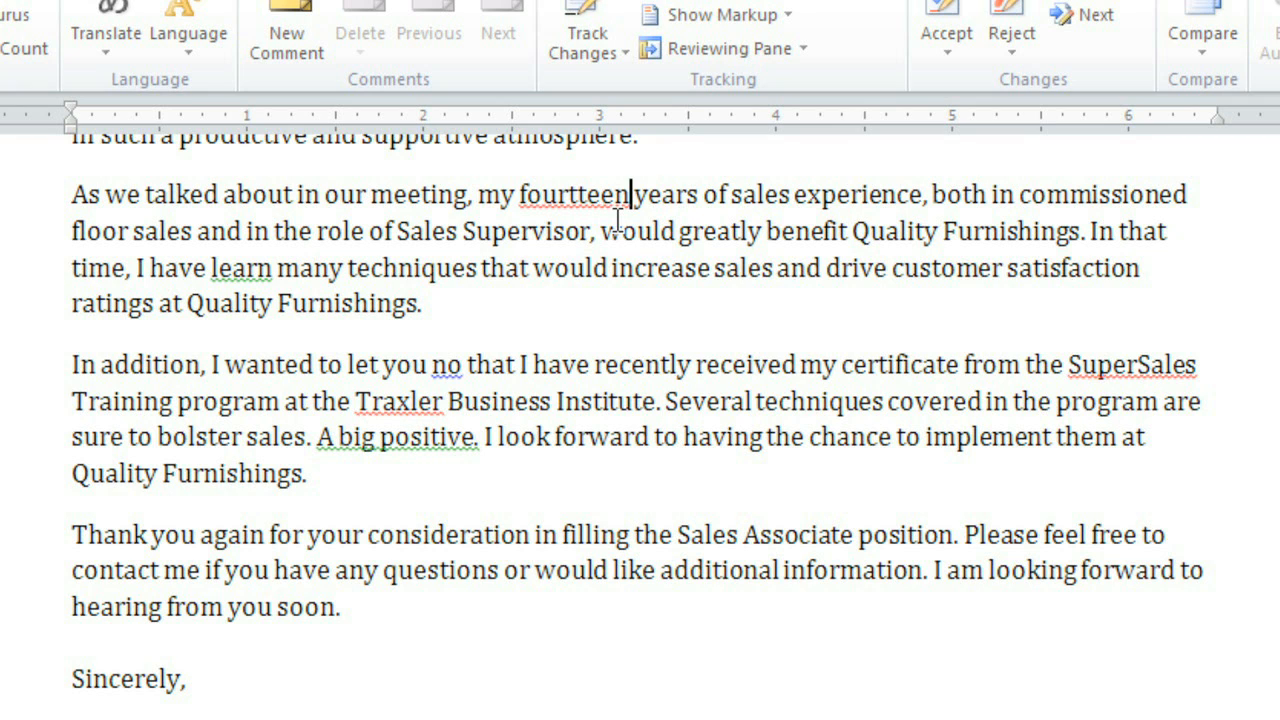
mouse_move(272, 292)
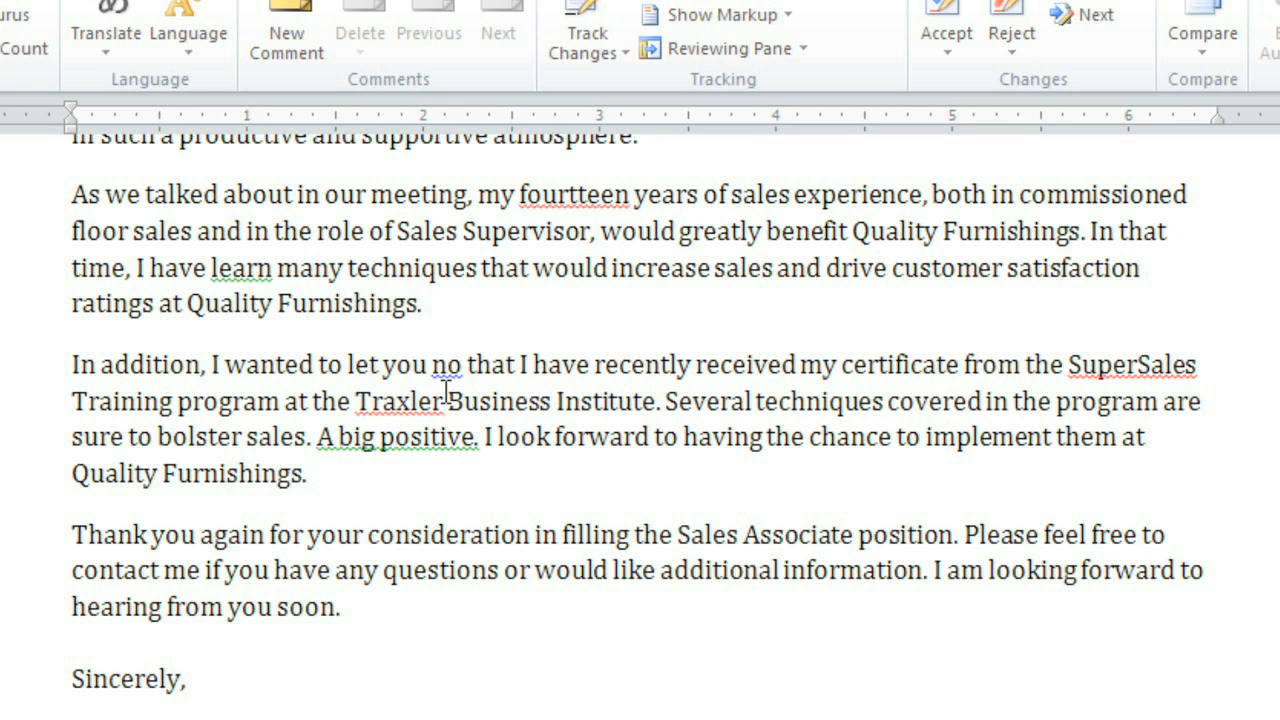
left_click(630, 194)
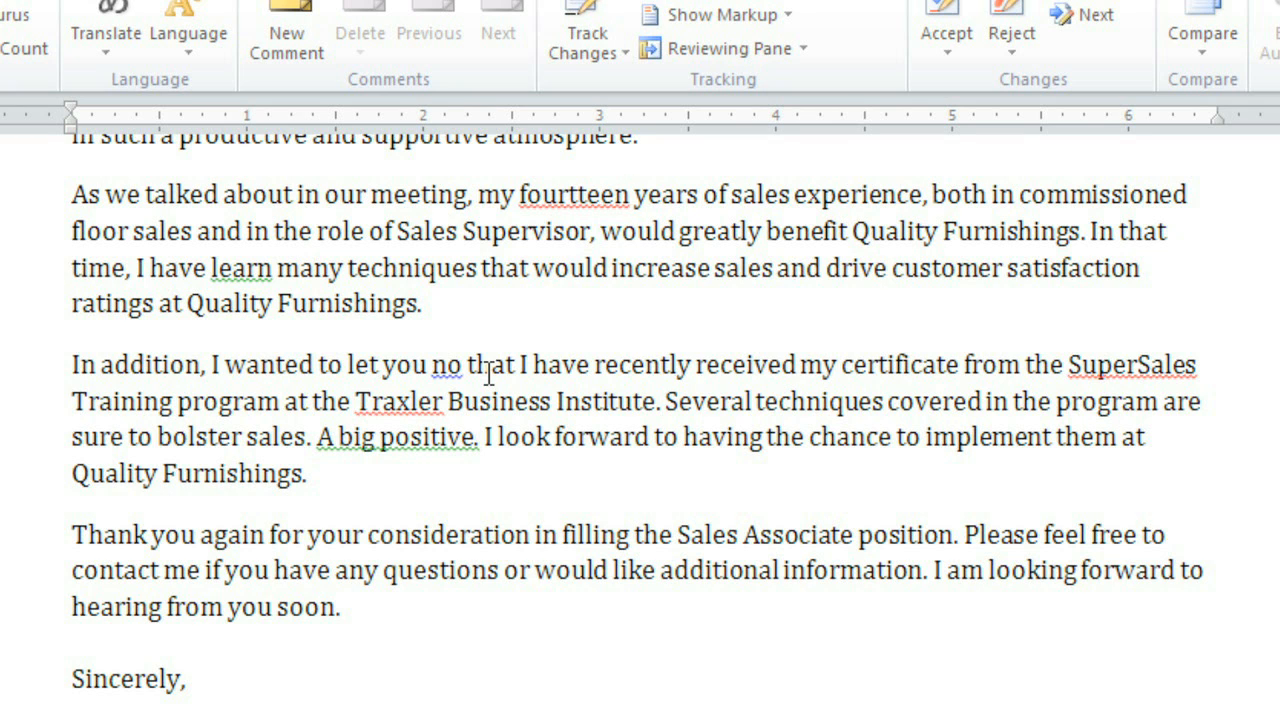
left_click(632, 194)
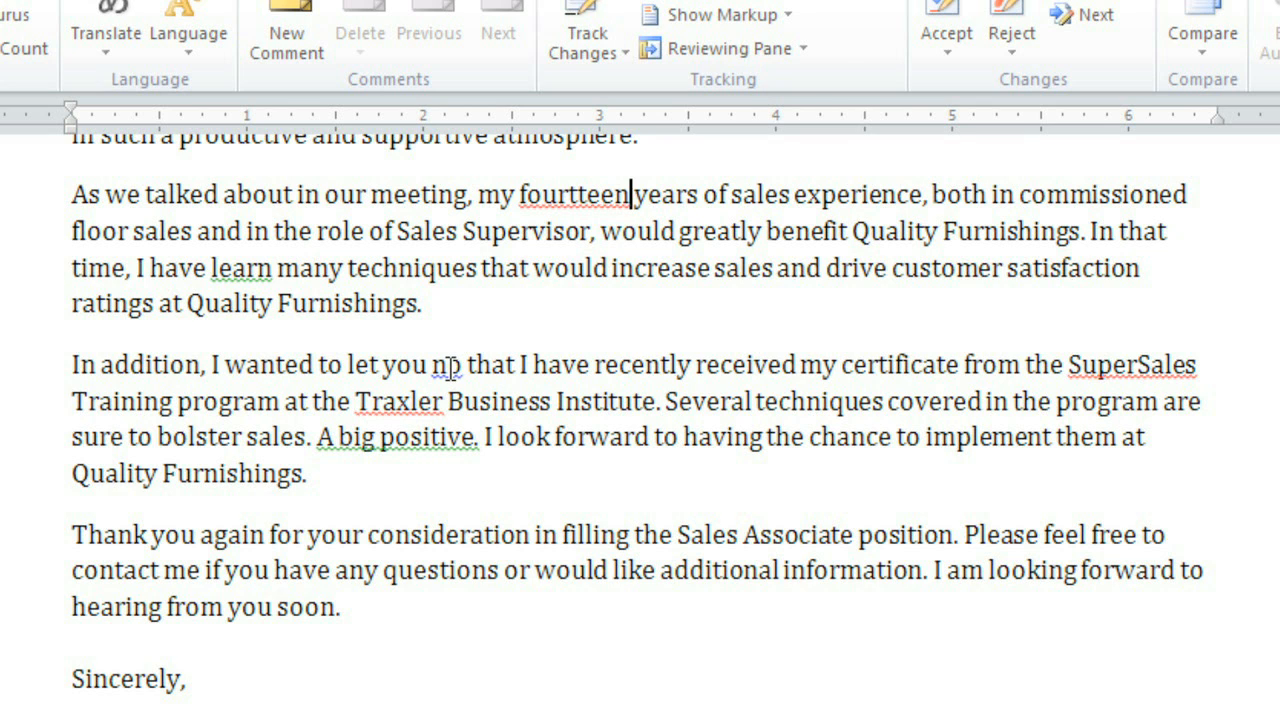
Use right-click suggestions to replace no with know, fourtteen with fourteen, learn with learned
right_click(444, 364)
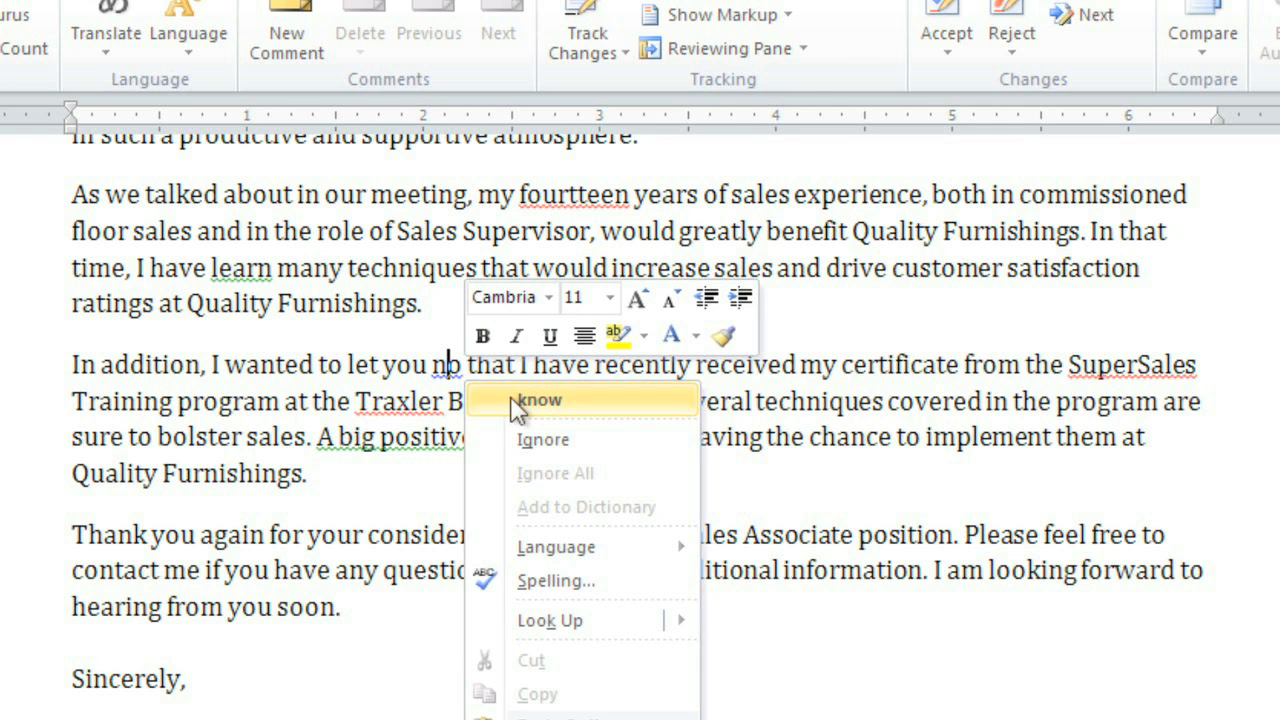
left_click(538, 400)
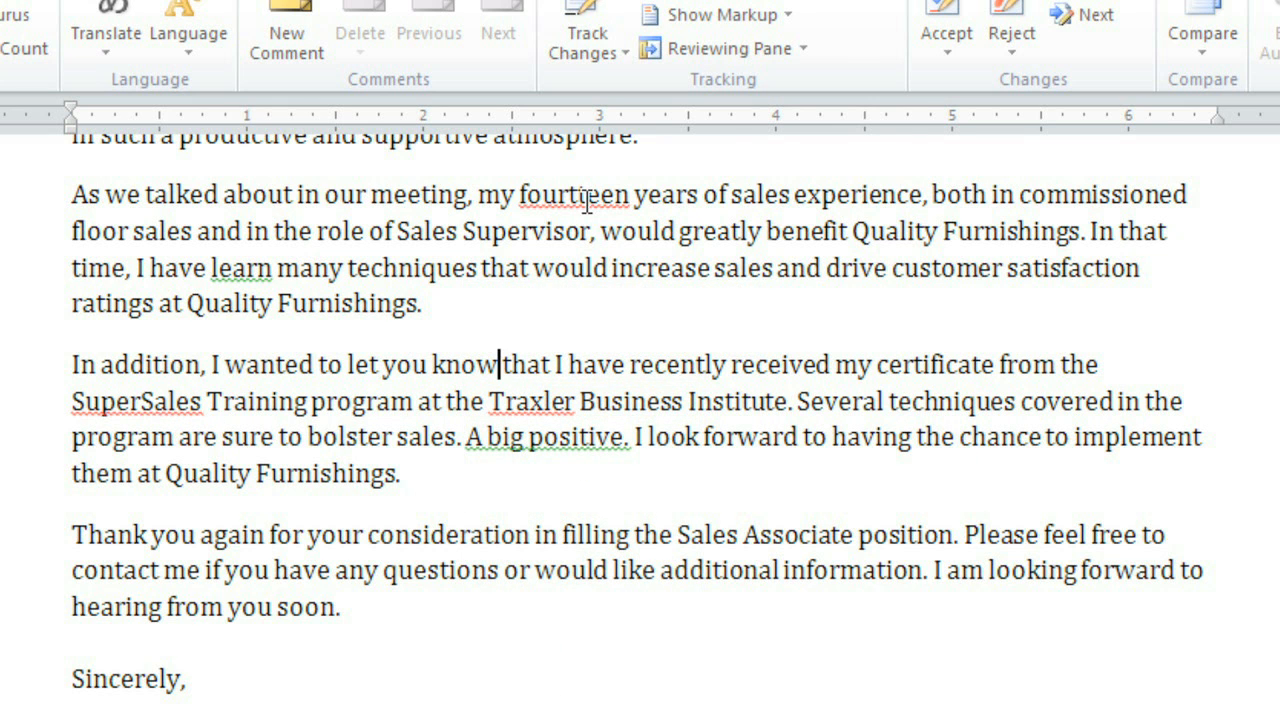
right_click(584, 194)
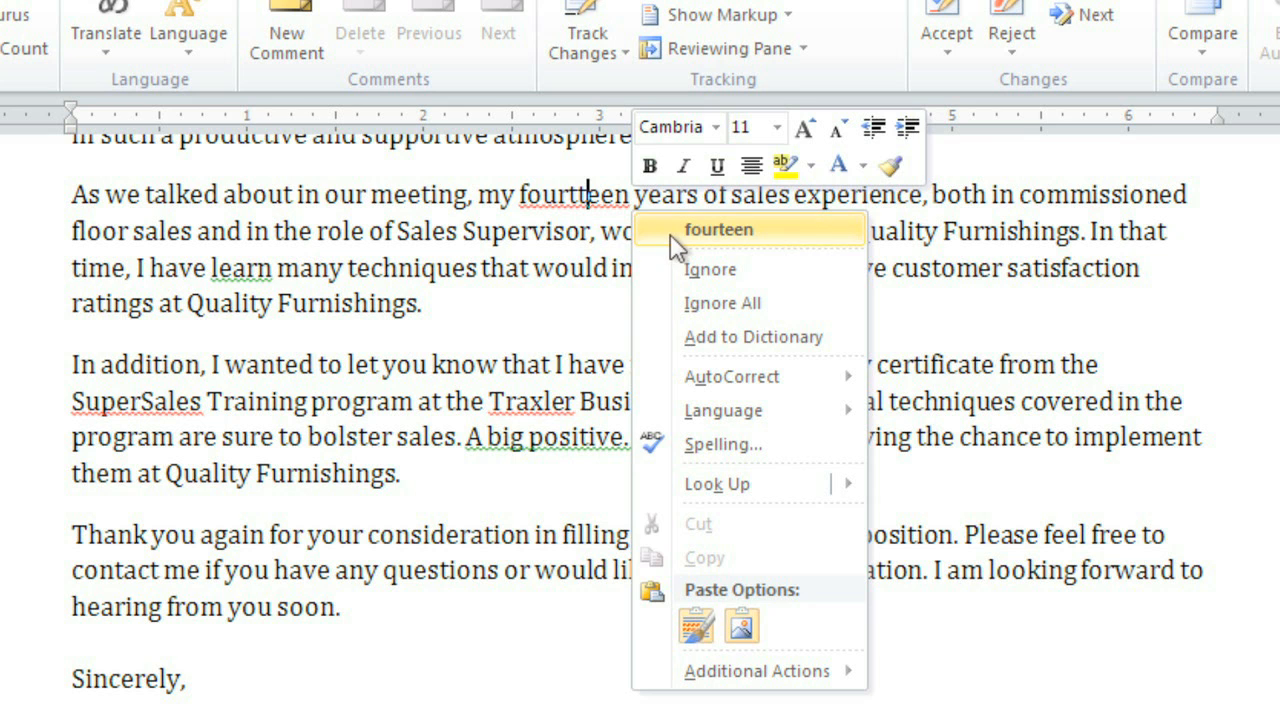
left_click(720, 228)
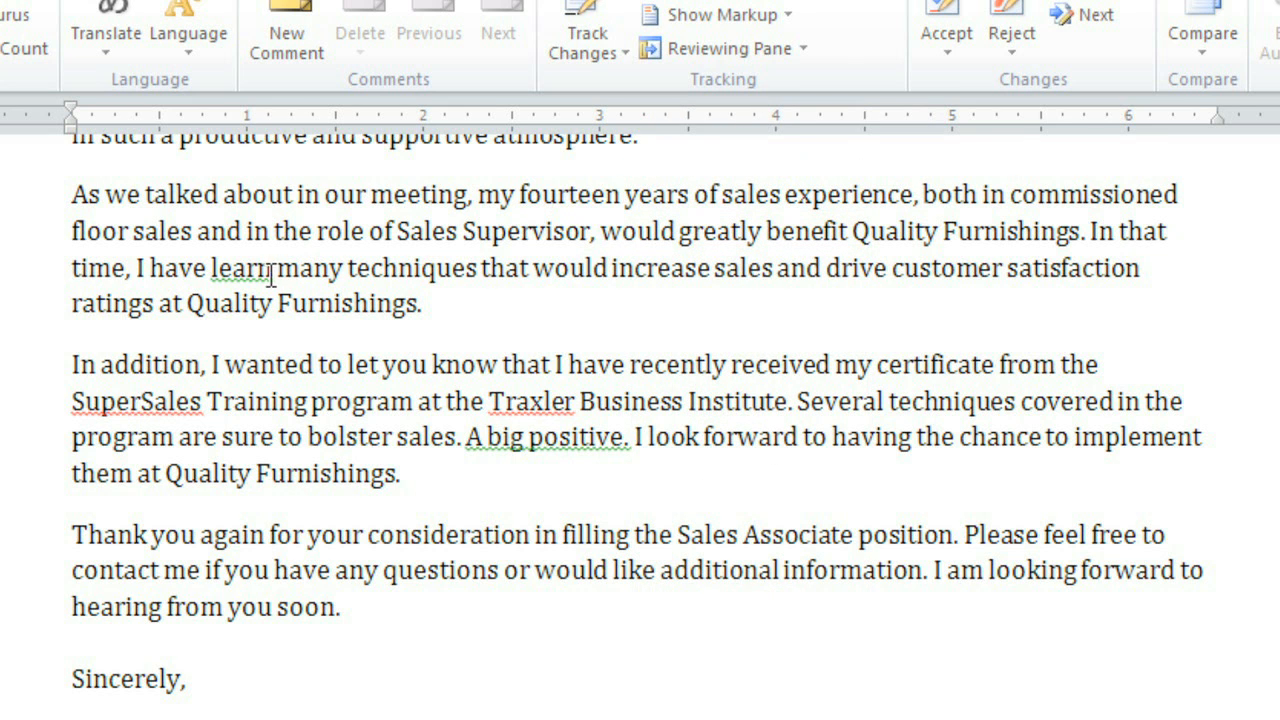
right_click(262, 268)
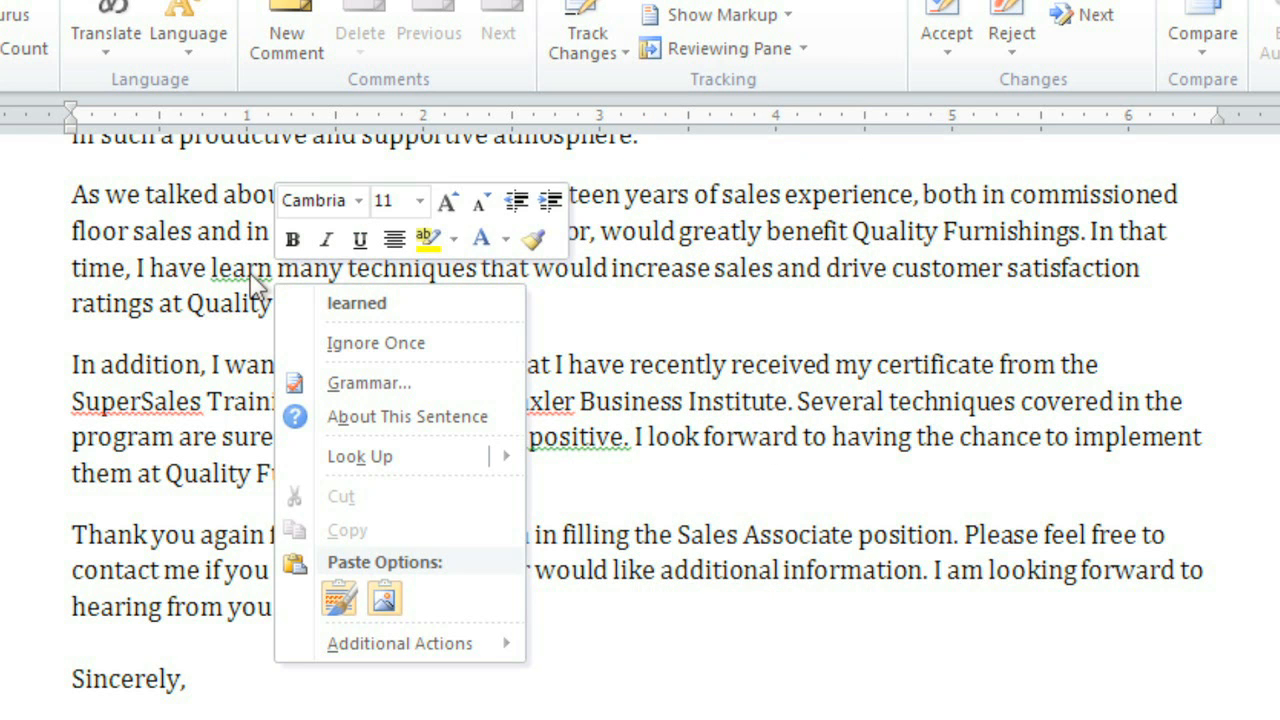
left_click(356, 304)
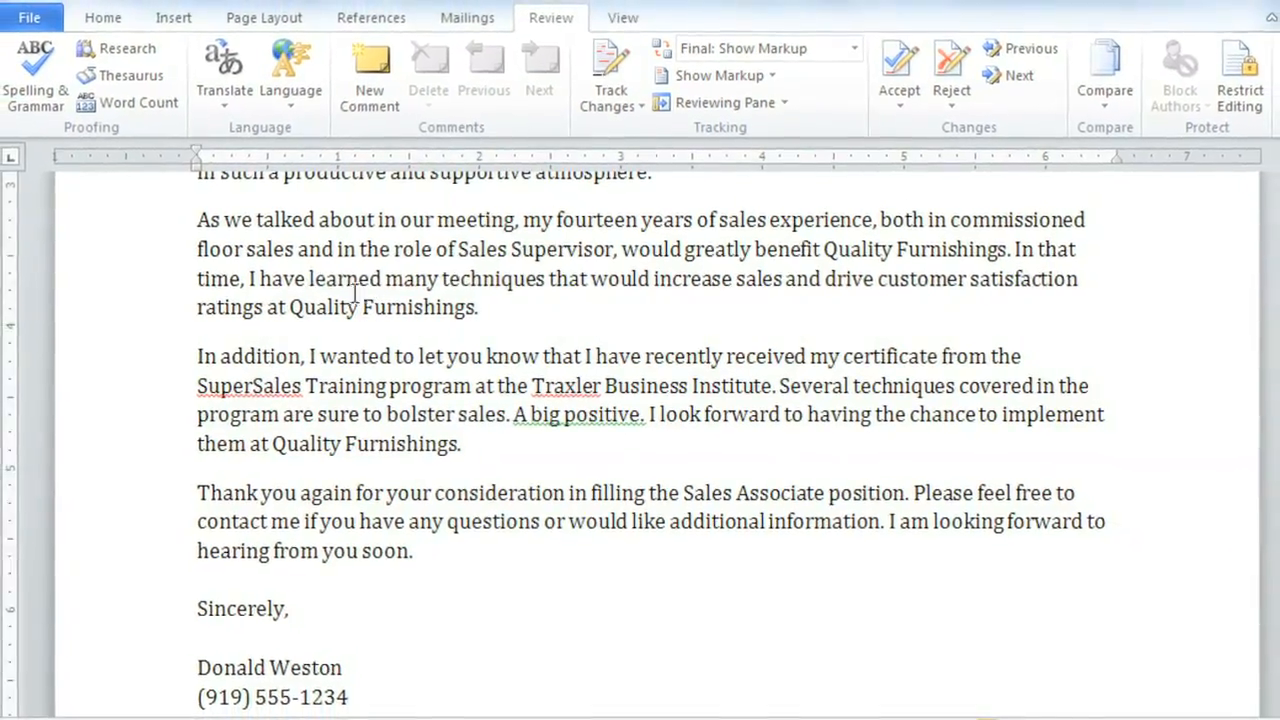
Show the Proofing page of Word Options via File > Options
left_click(28, 16)
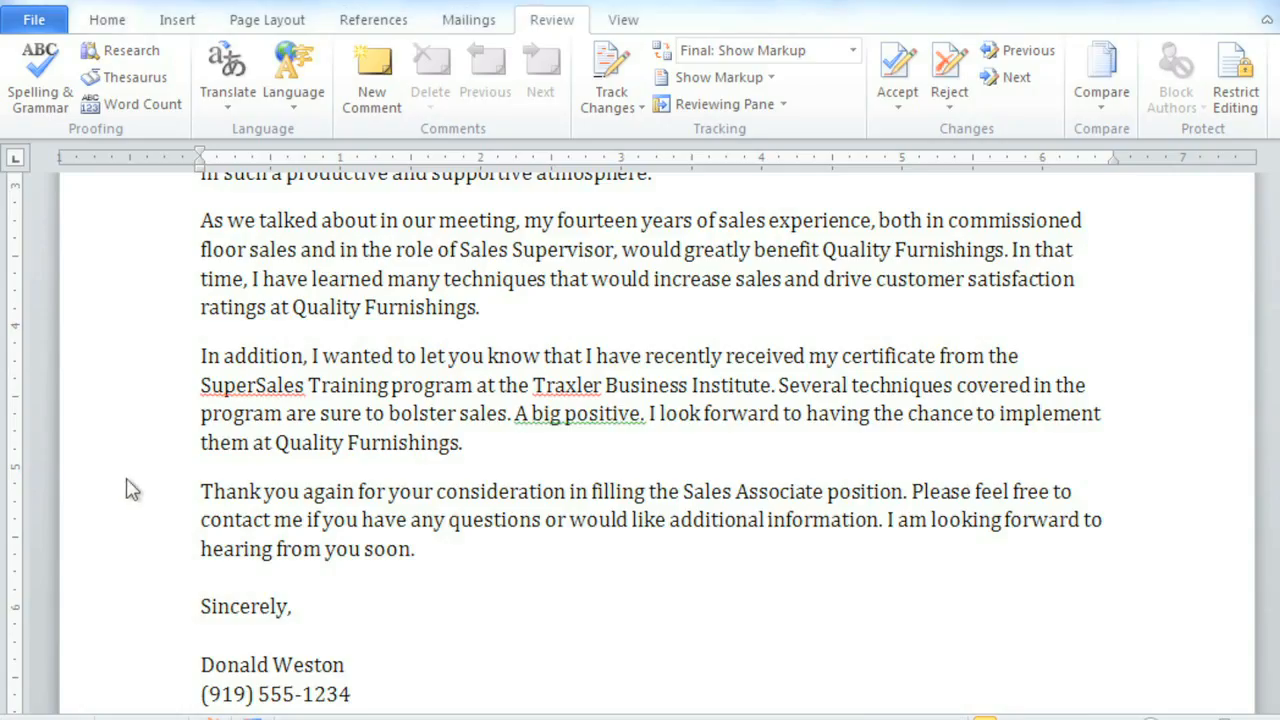
left_click(32, 20)
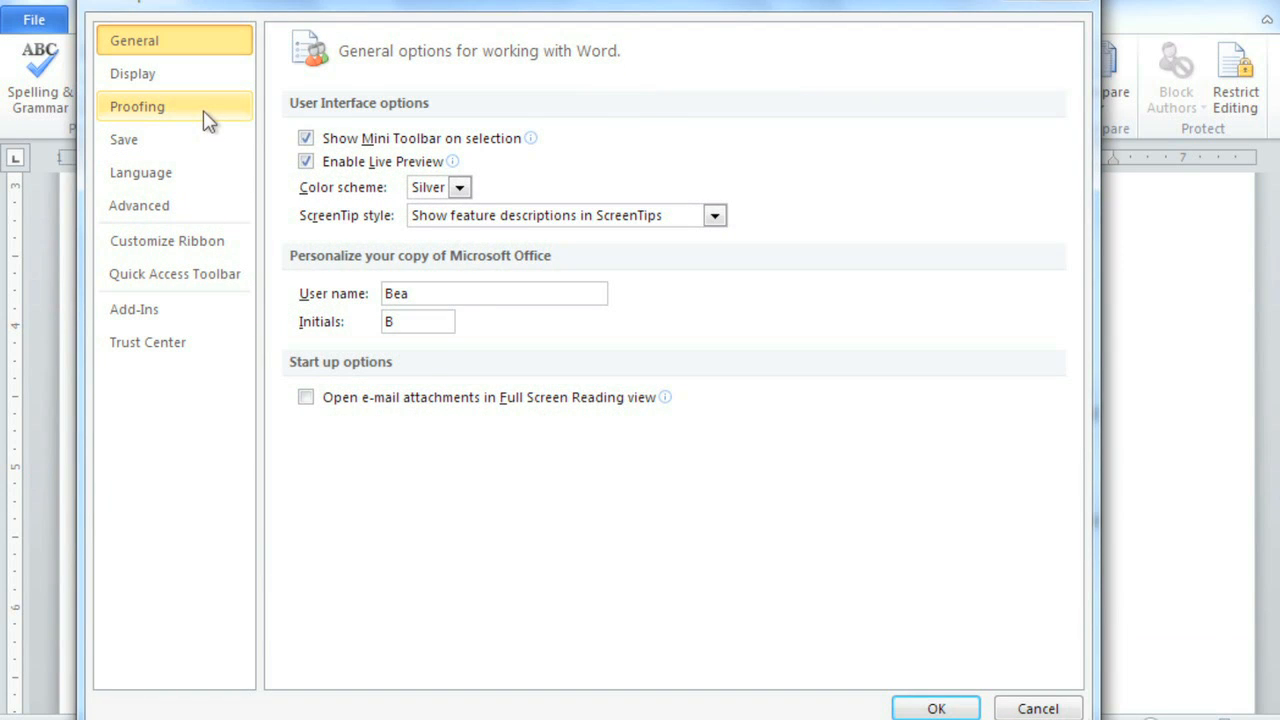
left_click(136, 106)
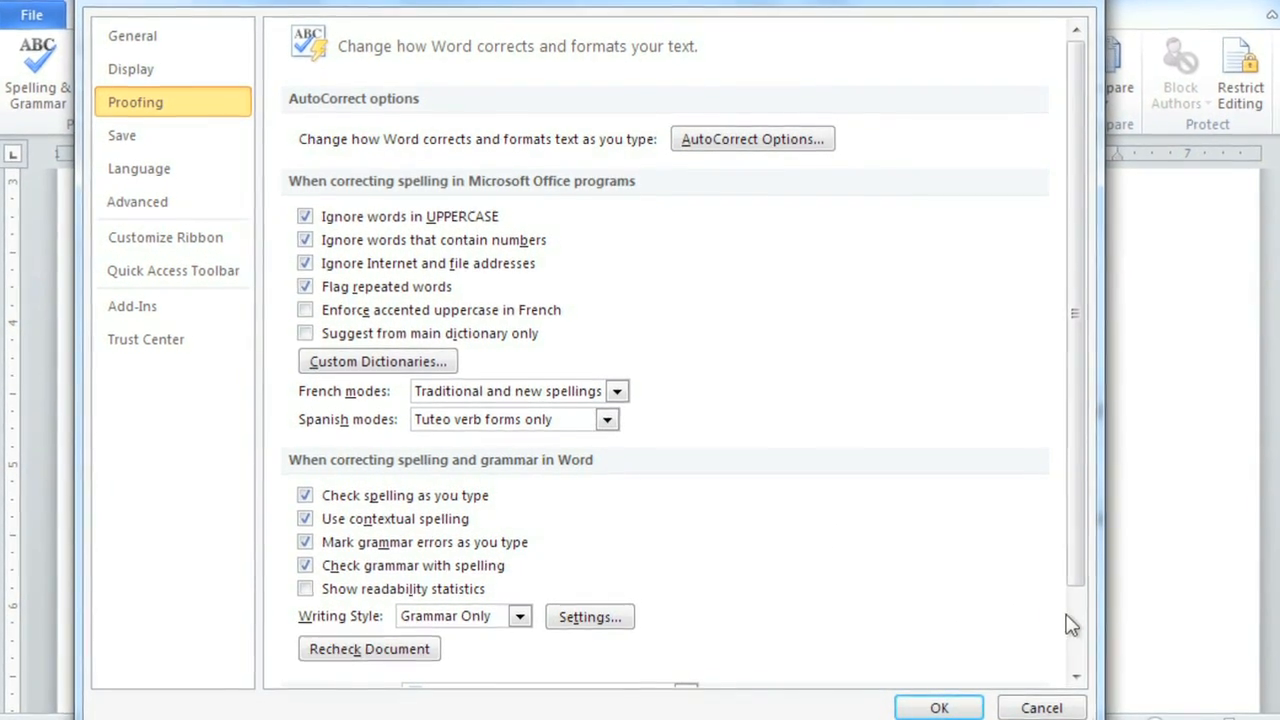
Turn on Hide spelling errors and Hide grammar errors in this document only
scroll("down", 3)
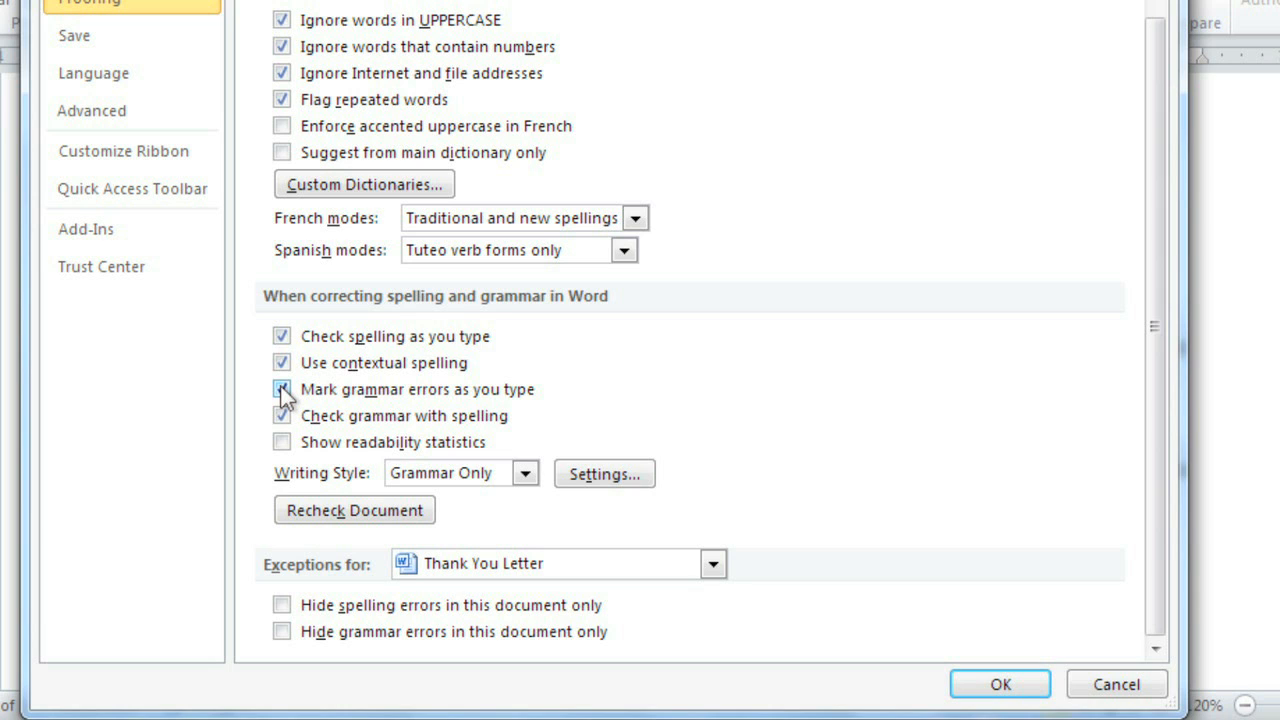
left_click(280, 388)
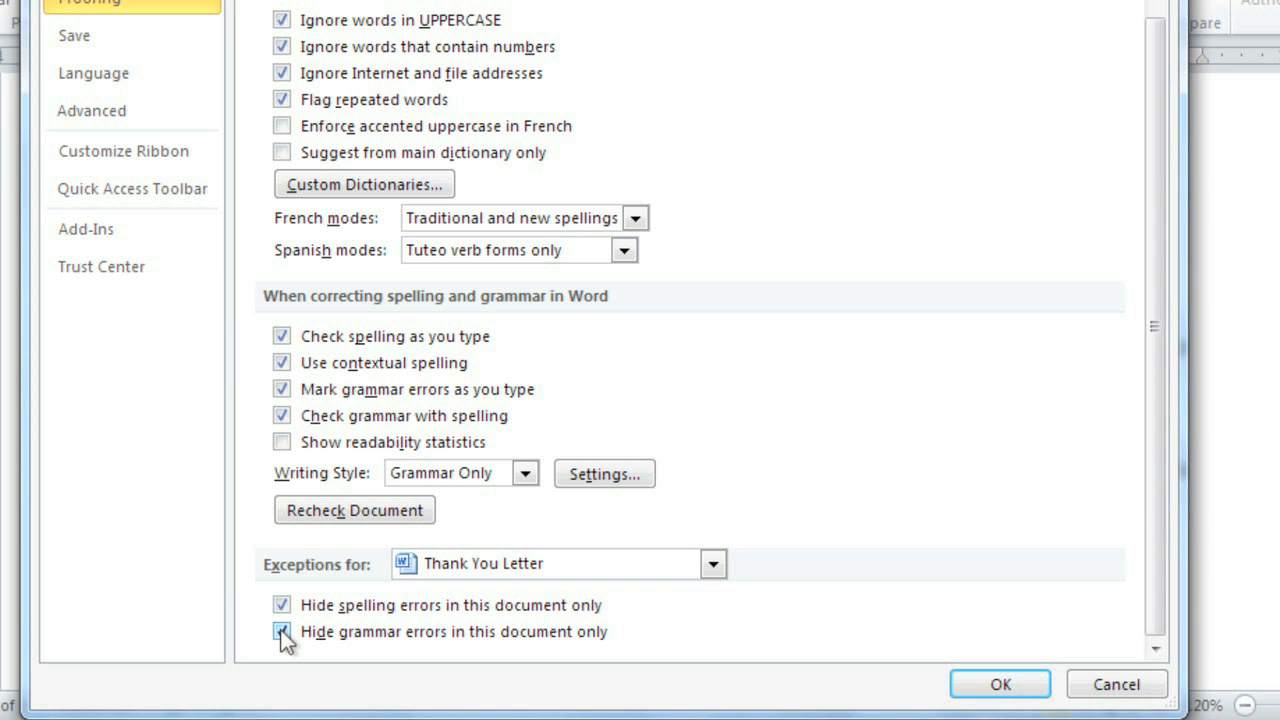
left_click(280, 632)
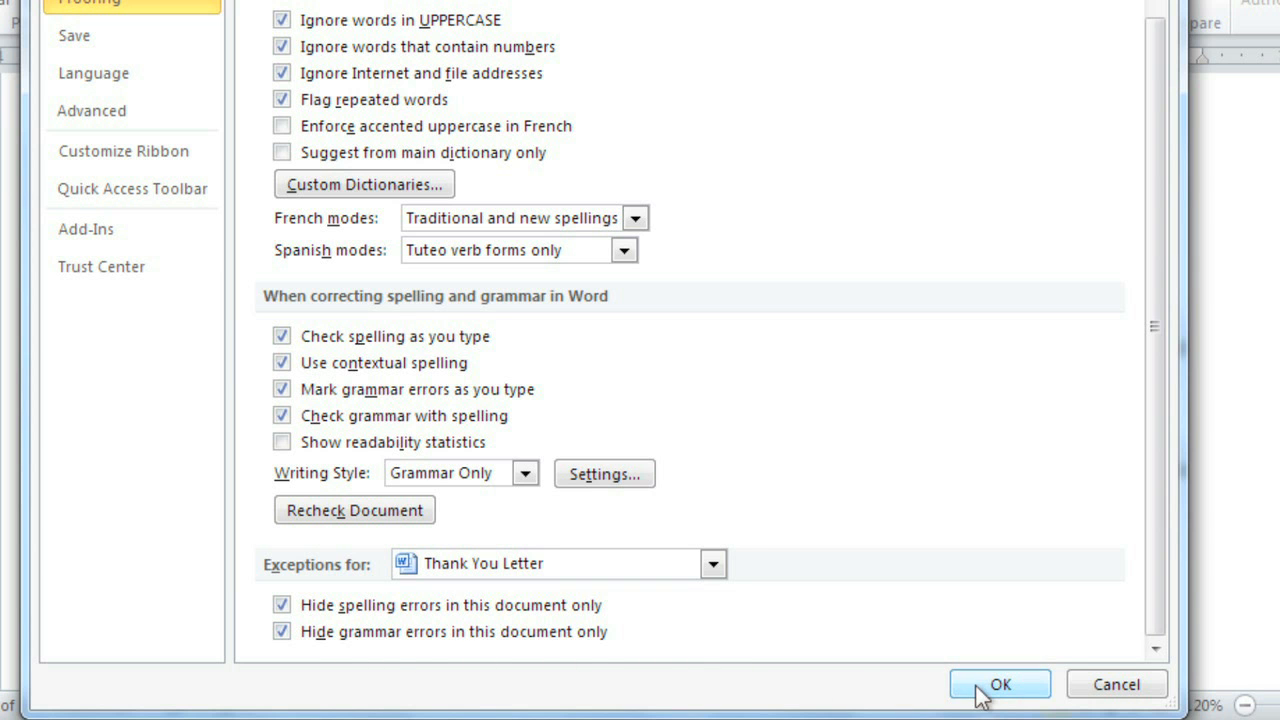